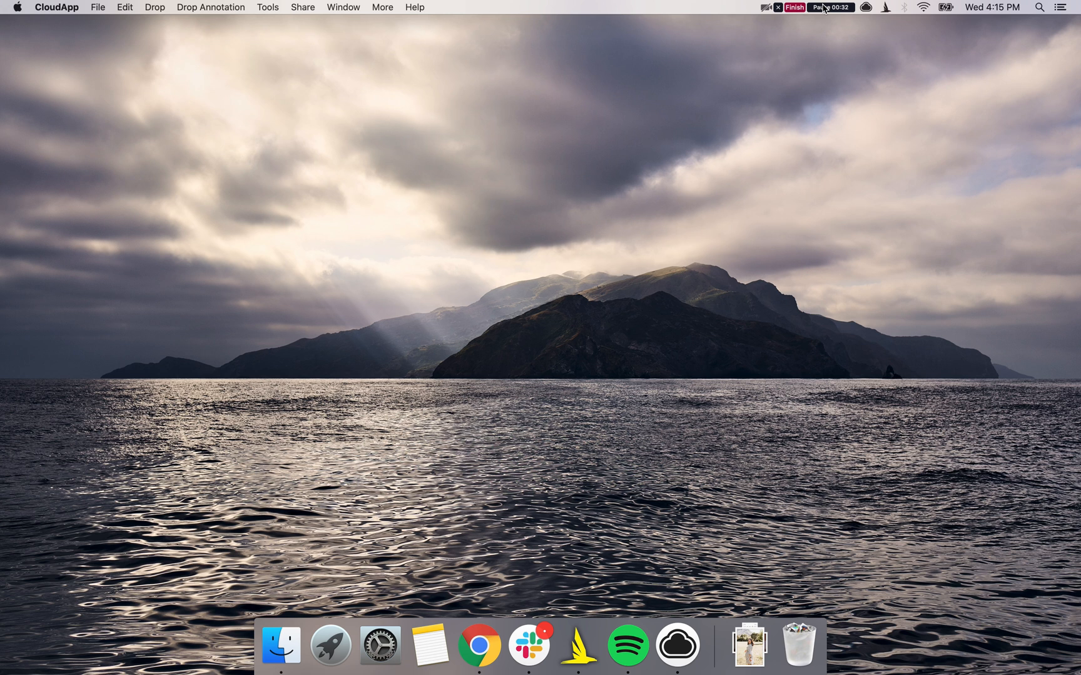
mouse_move(279, 645)
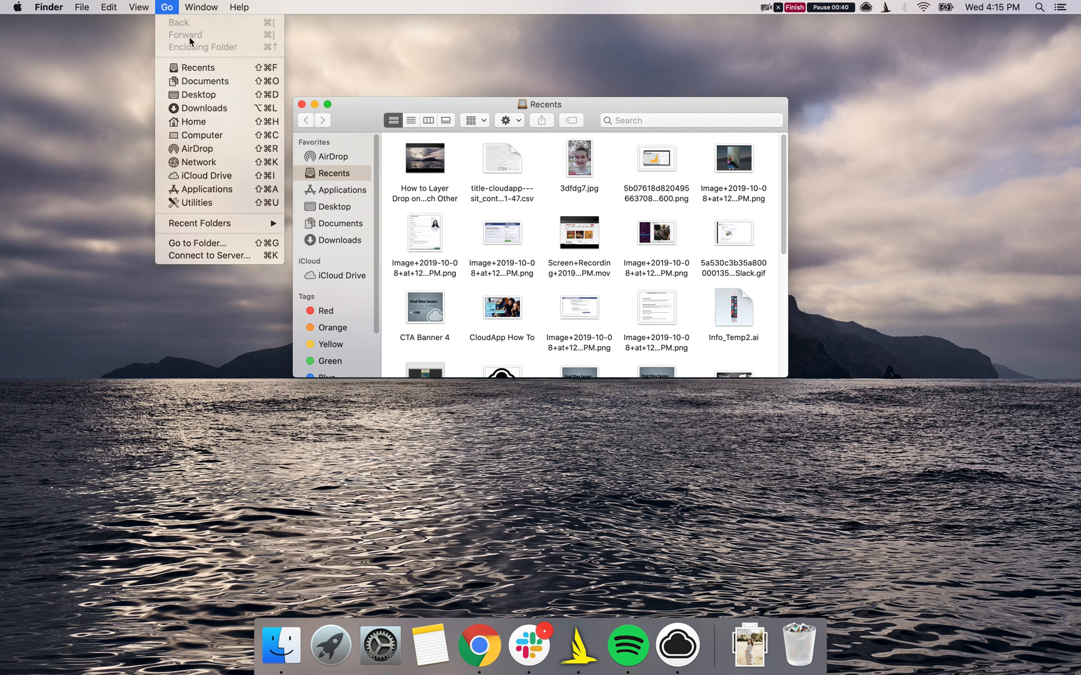
Step: Go to the Home folder to show Applications, Desktop, Documents and the other folders
left_click(196, 122)
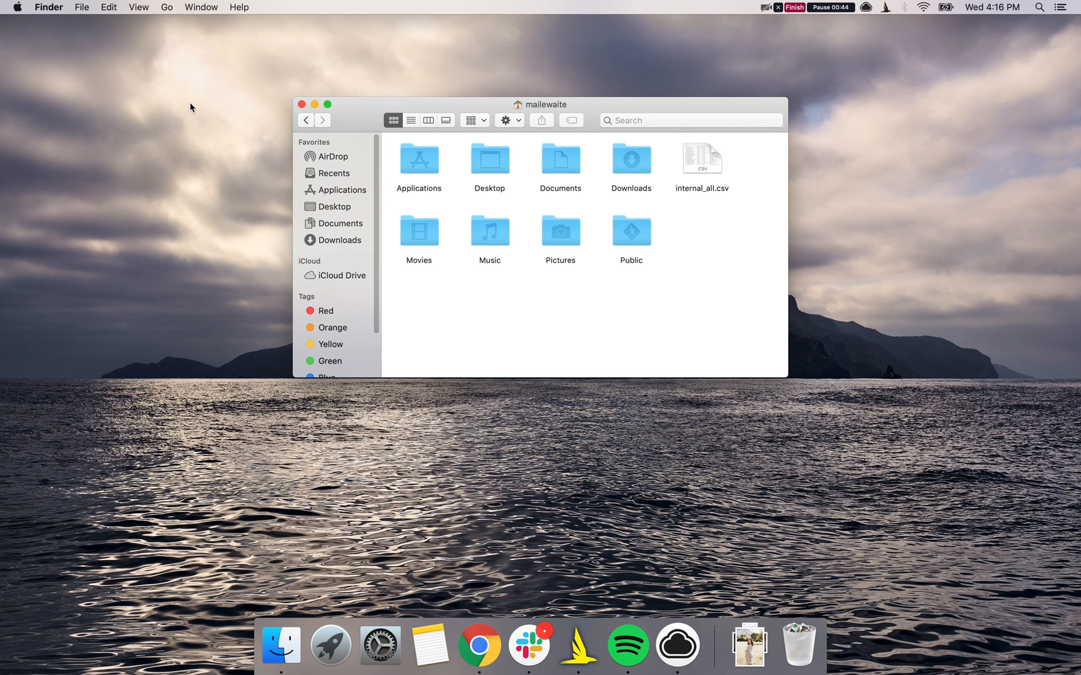
Step: Show the home folder's Get Info, expand Sharing & Permissions, and click the lock to authorise changes
left_click(81, 7)
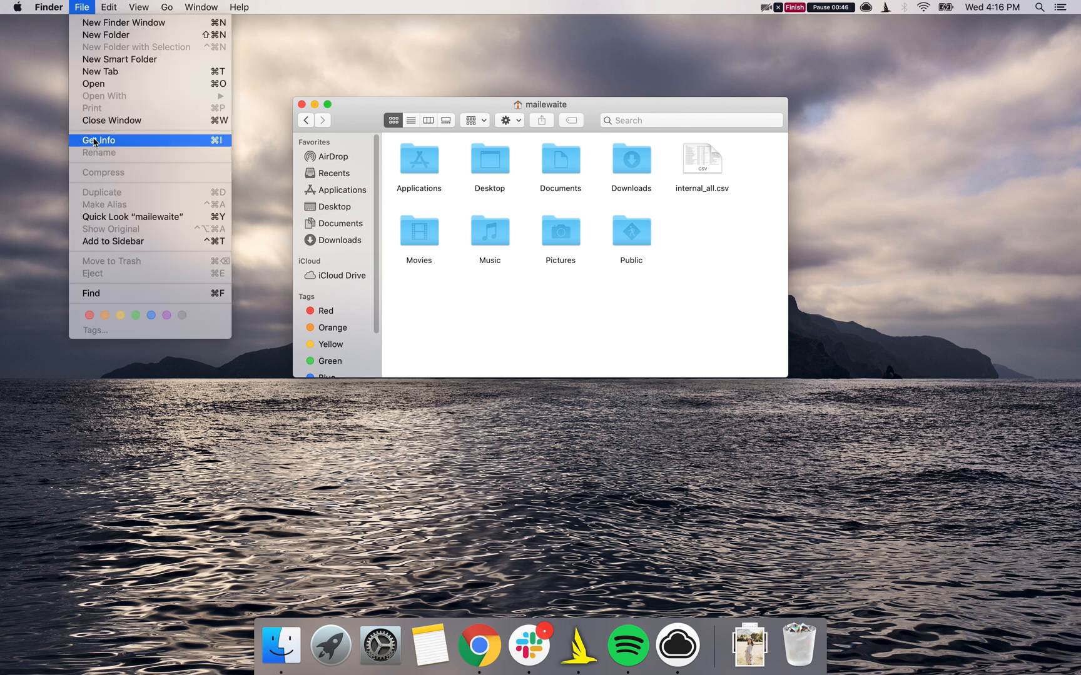
left_click(99, 140)
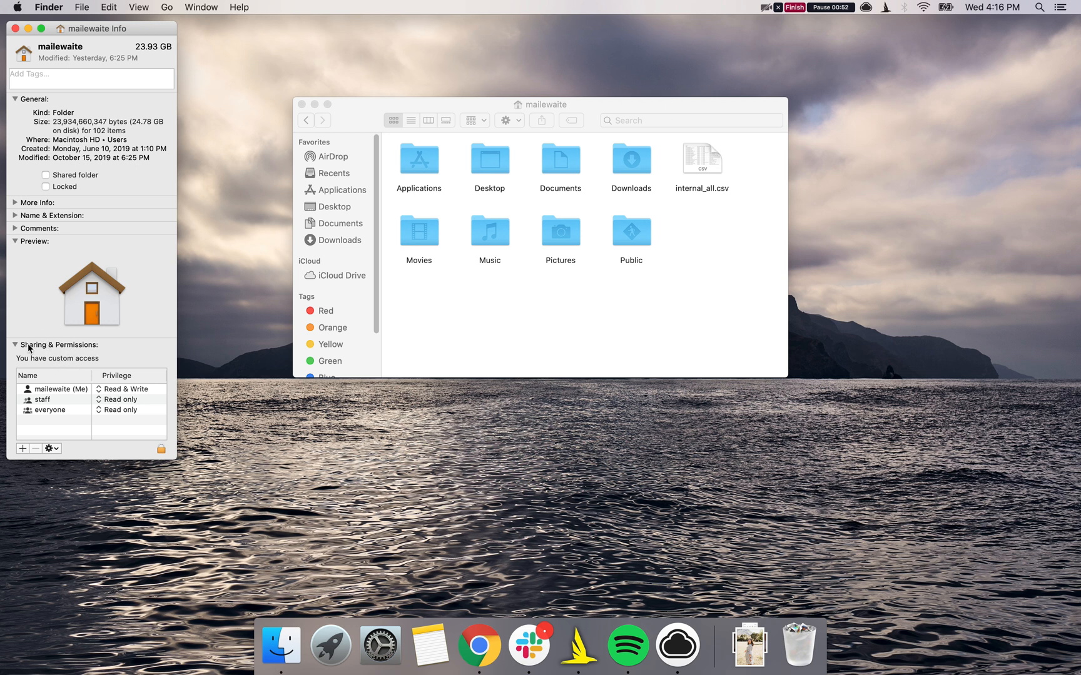
left_click(15, 345)
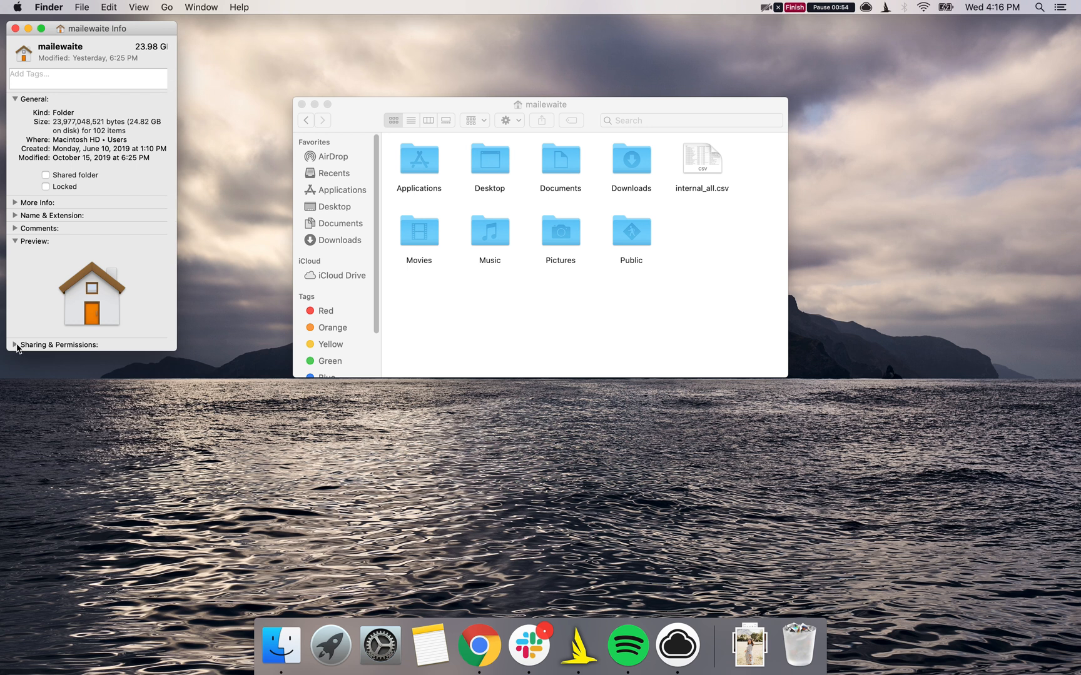
left_click(14, 345)
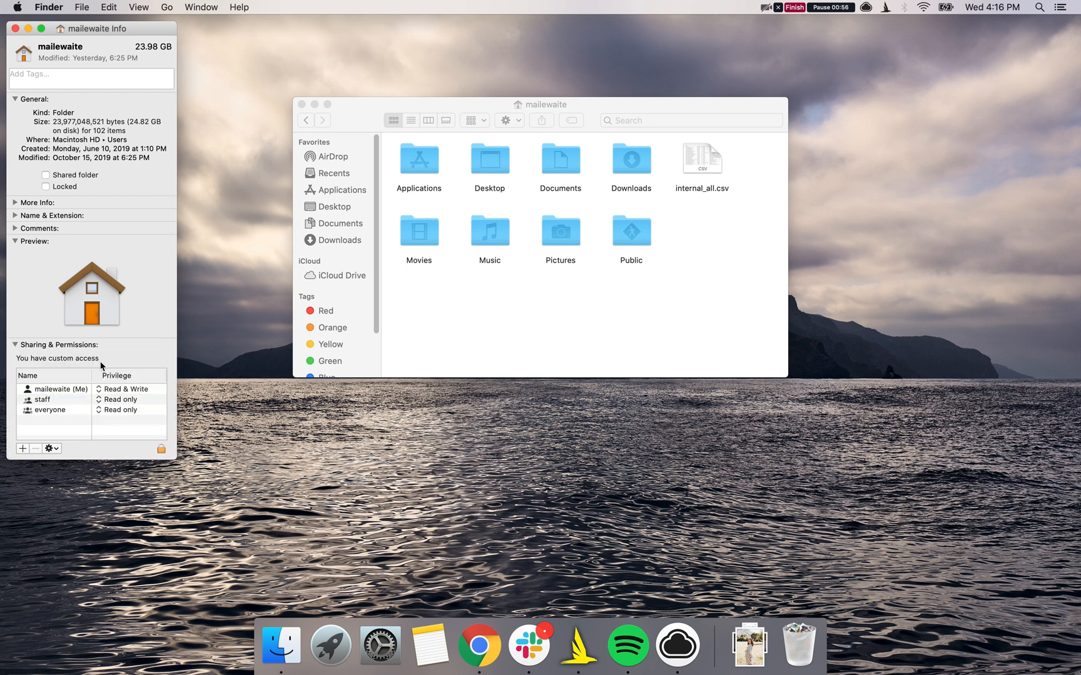
left_click(128, 389)
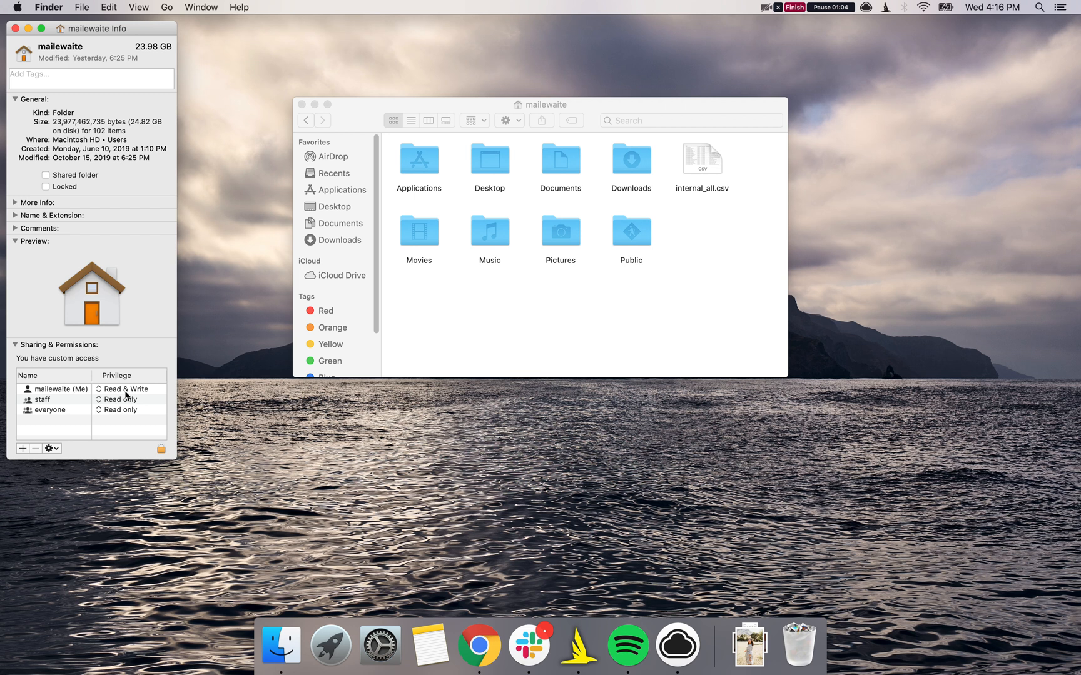
left_click(124, 389)
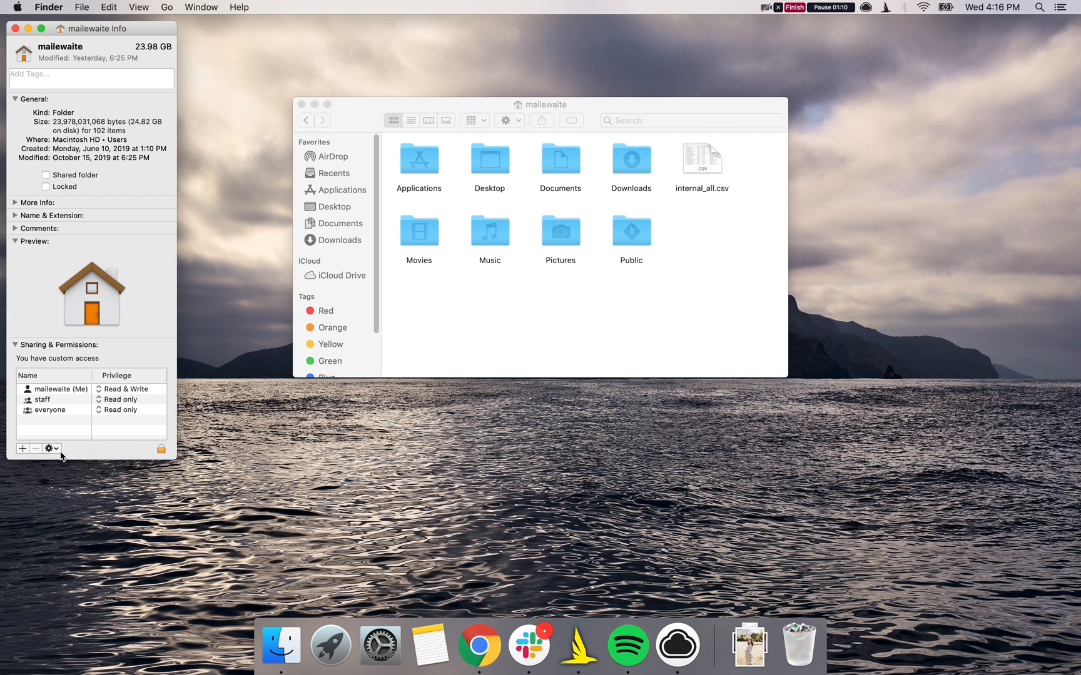
left_click(50, 449)
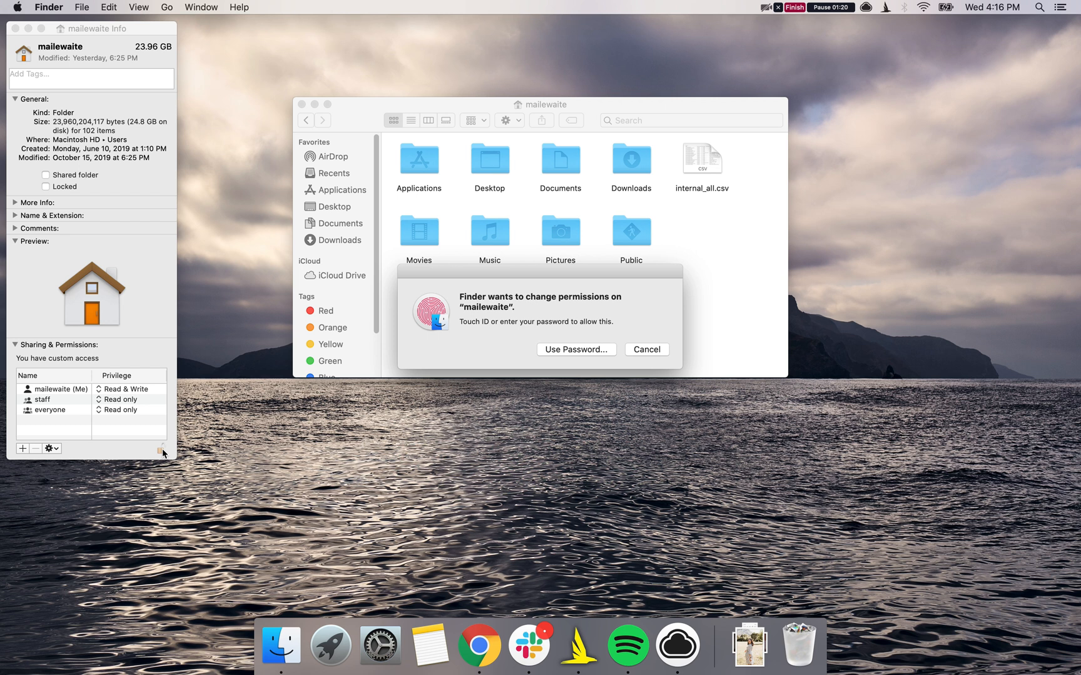
Step: Unlock permissions, then apply the home folder's permissions to enclosed items via the gear menu and confirm
left_click(645, 349)
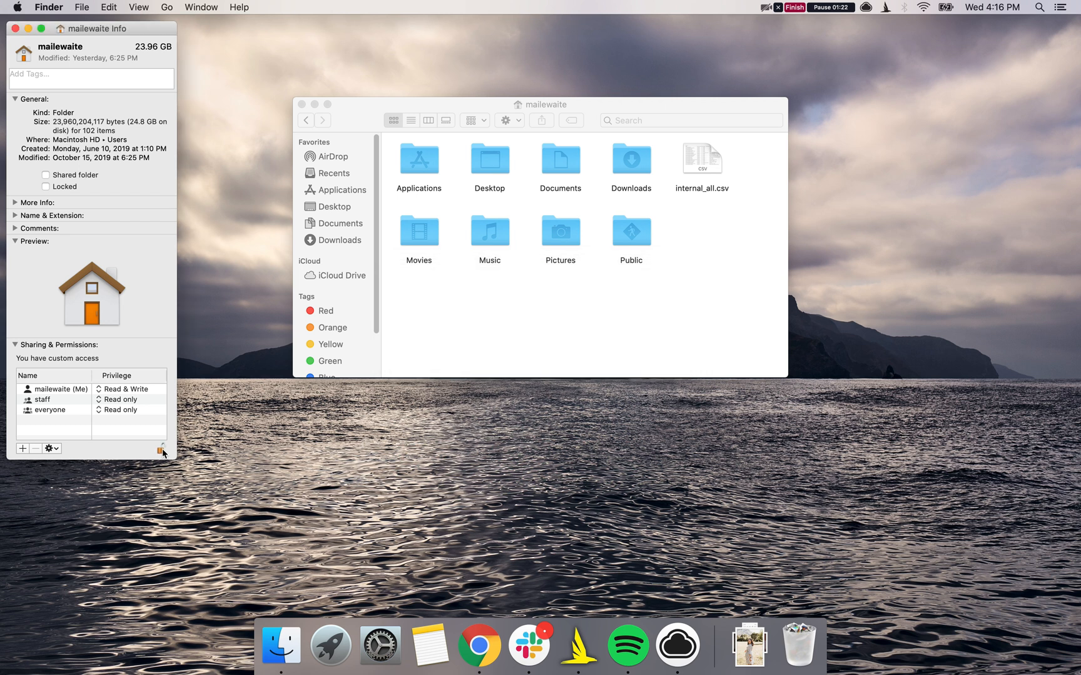
mouse_move(56, 453)
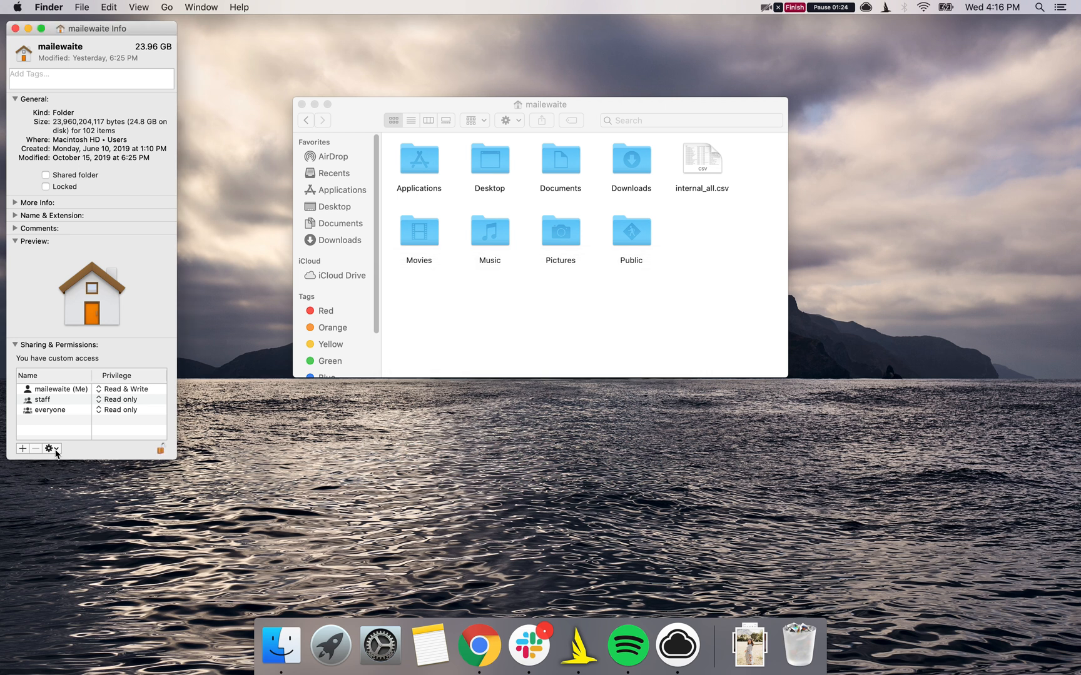
left_click(49, 449)
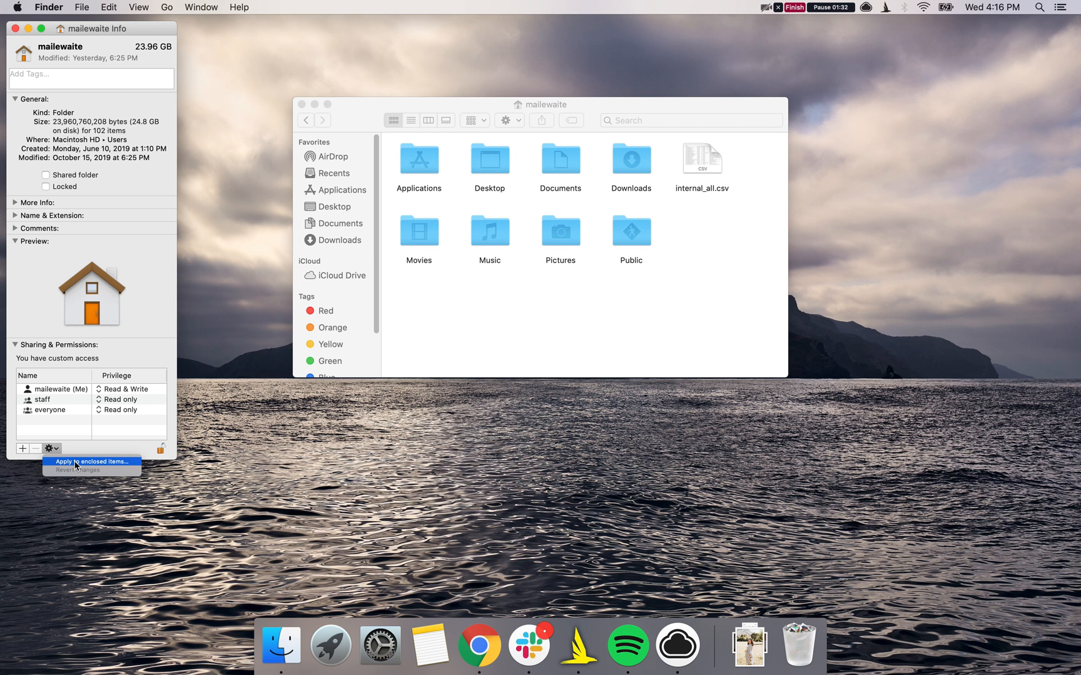
left_click(90, 461)
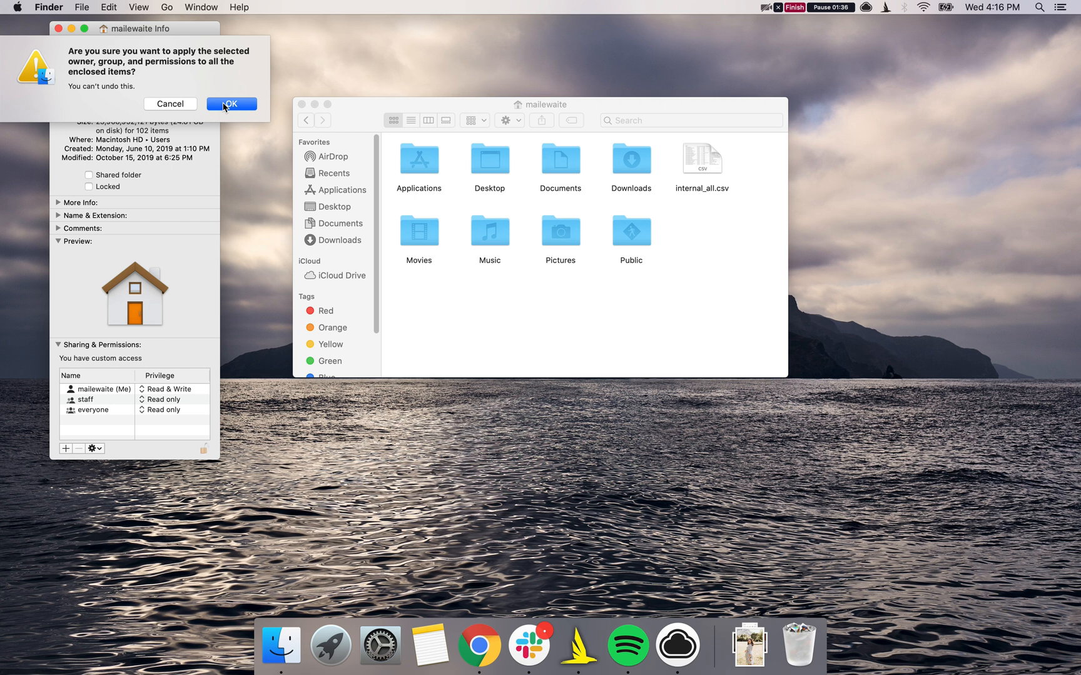
left_click(231, 103)
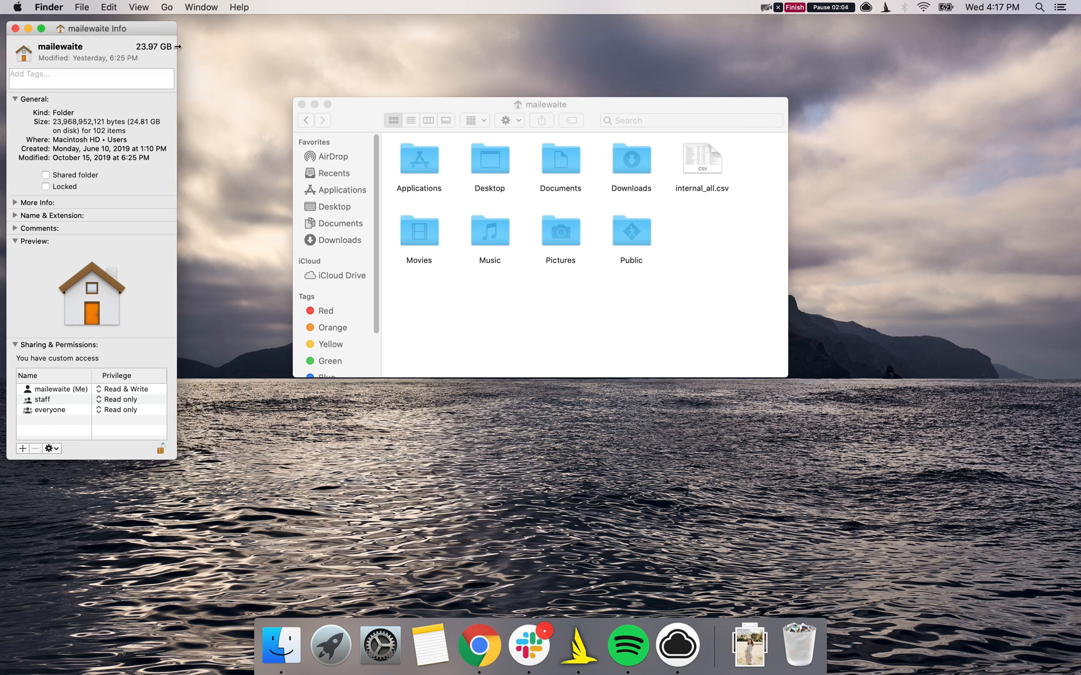
mouse_move(194, 190)
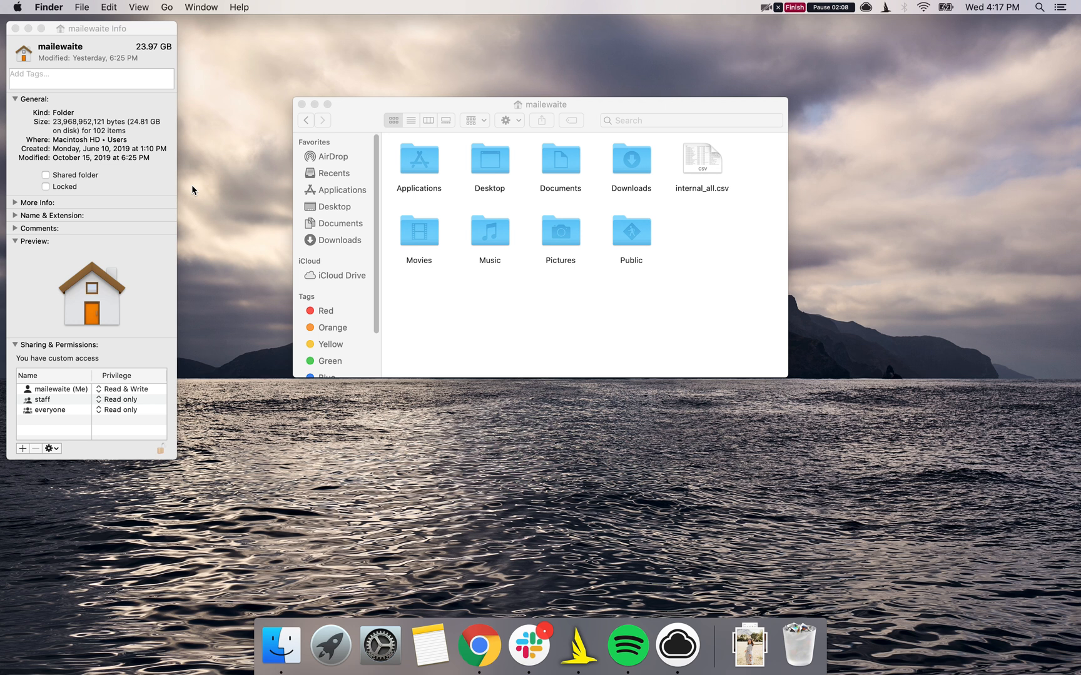
Step: Search Spotlight for 'terminal' and launch Terminal
left_click(1042, 7)
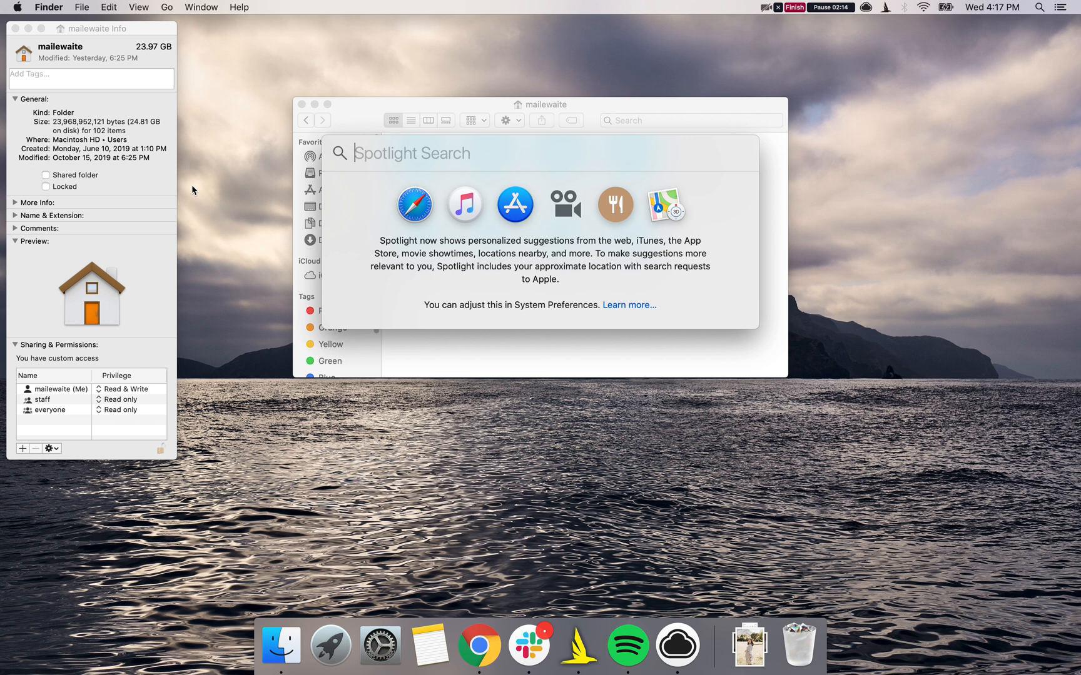
type("terminal")
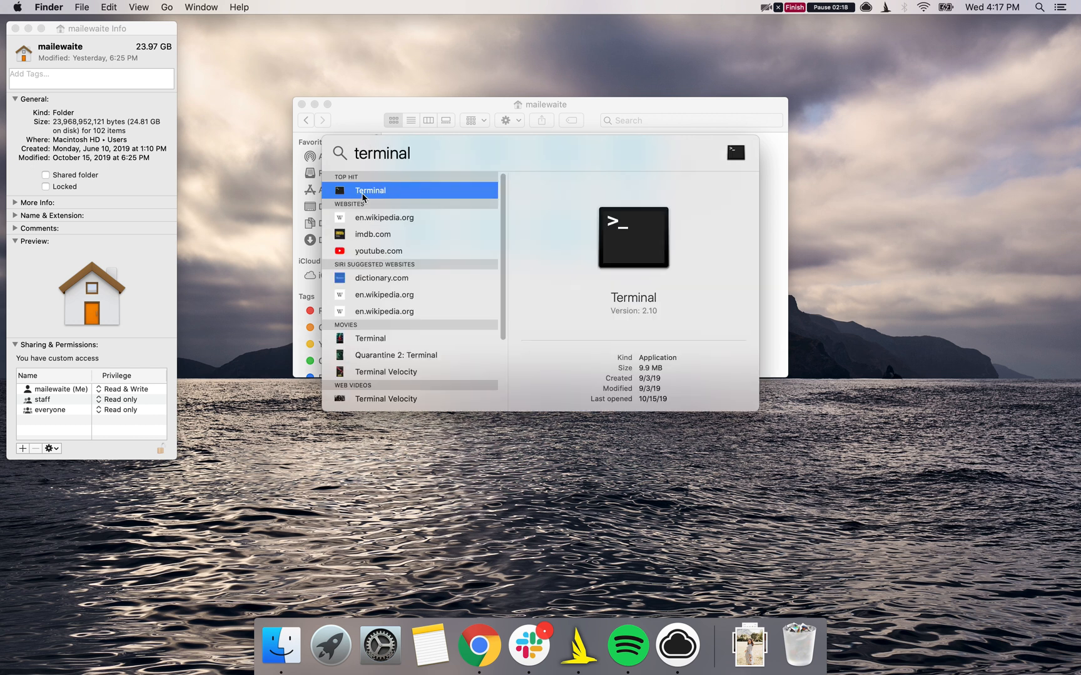
key("escape")
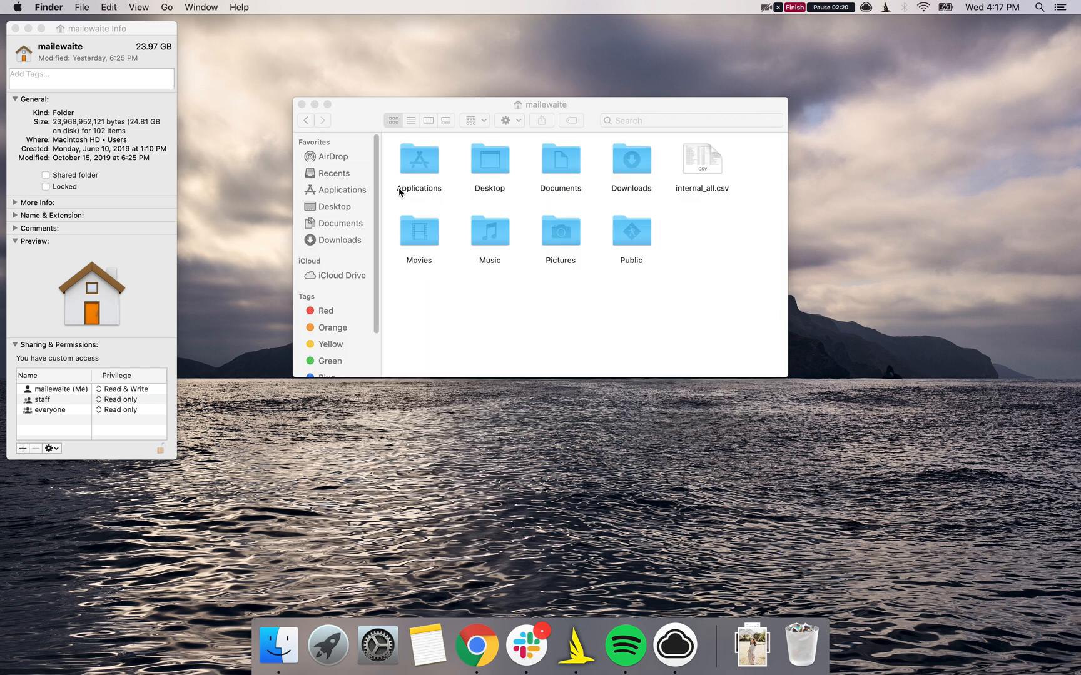
left_click(702, 645)
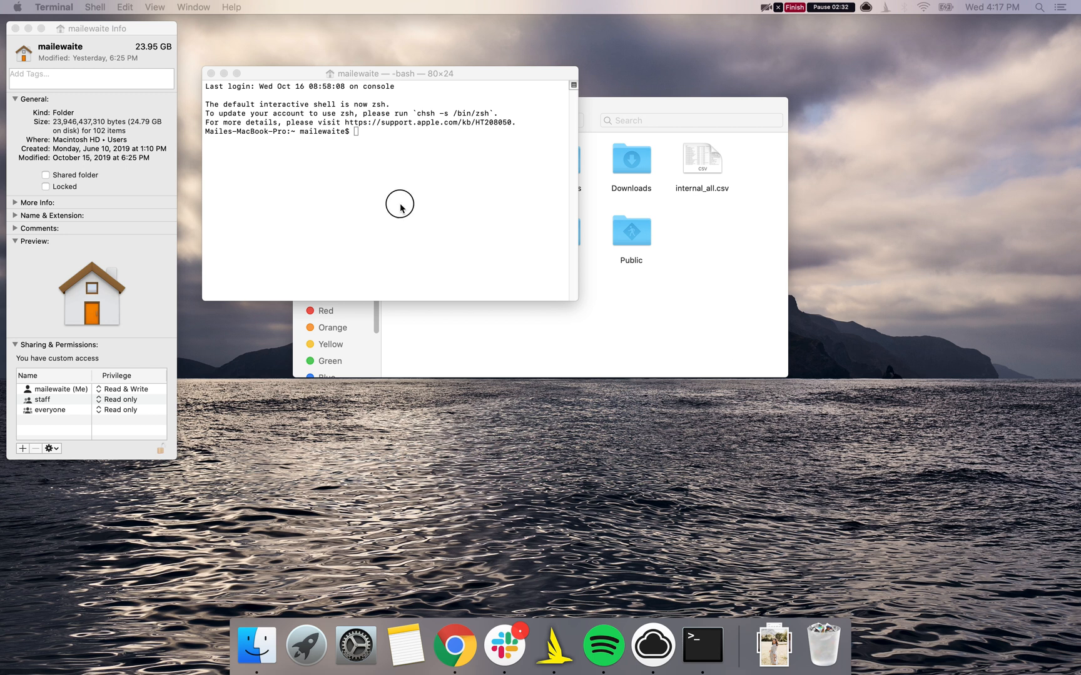
Step: Run 'diskutil resetUserPermissions / `id -u`' to reset user permissions on Macintosh HD
type("diskutil resetUserPermissions / `id -u`")
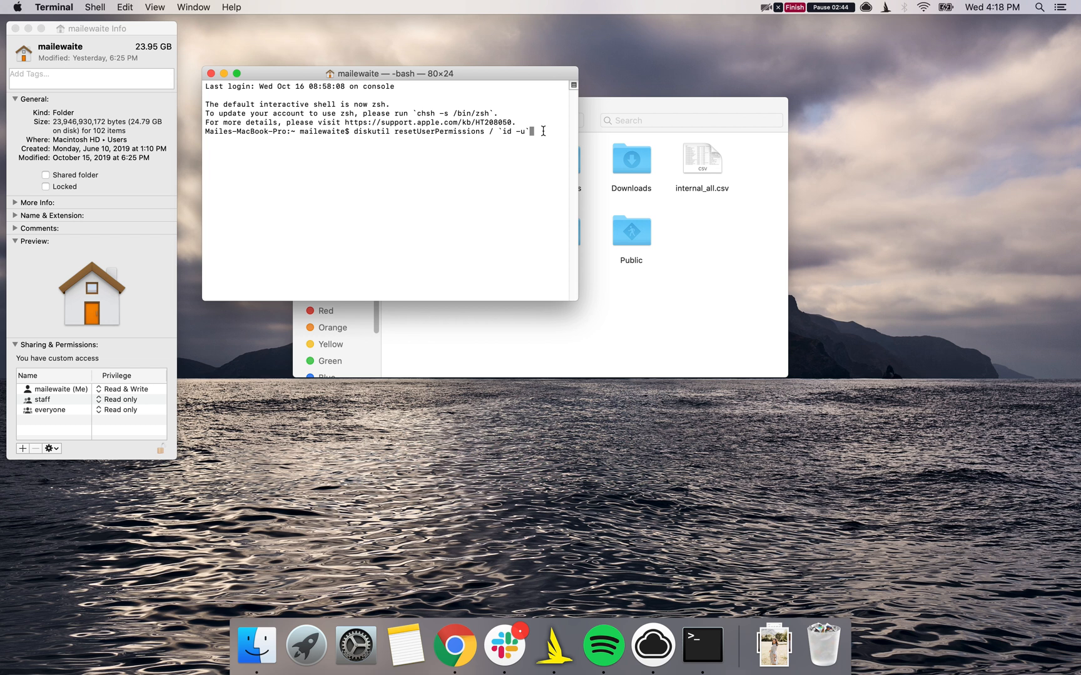
key("Return")
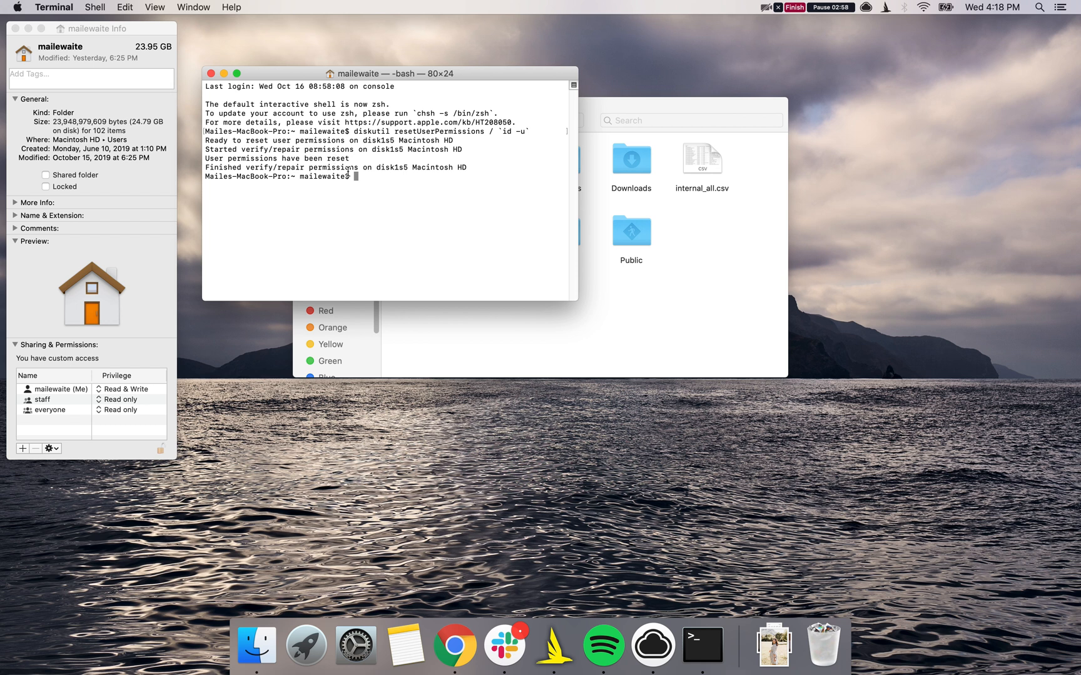
mouse_move(428, 216)
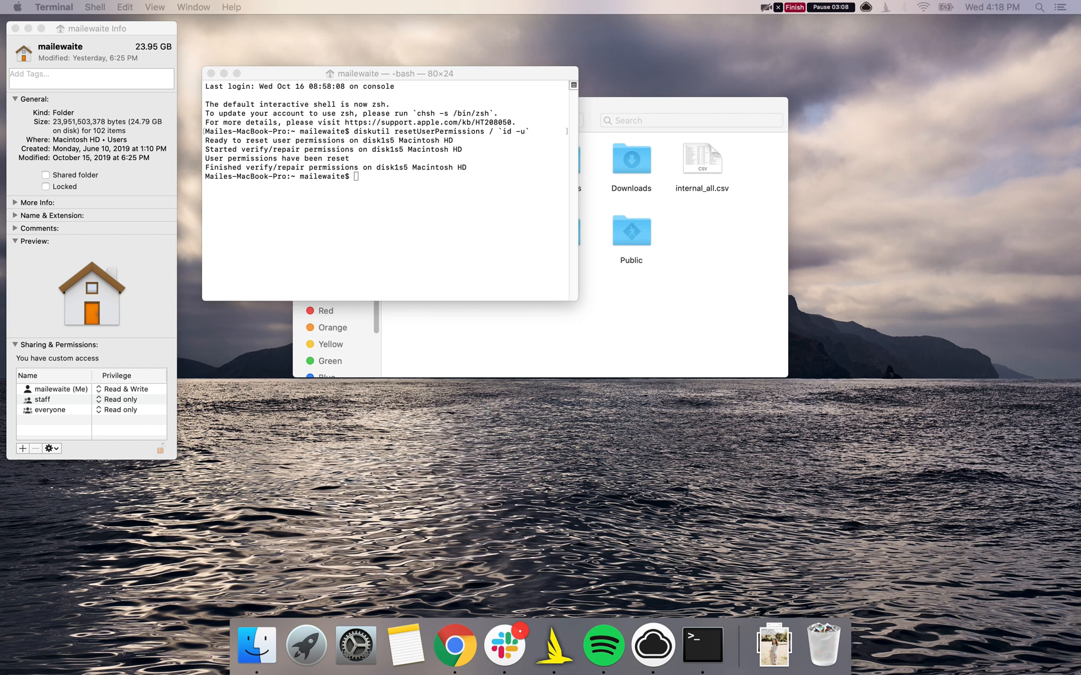
mouse_move(461, 309)
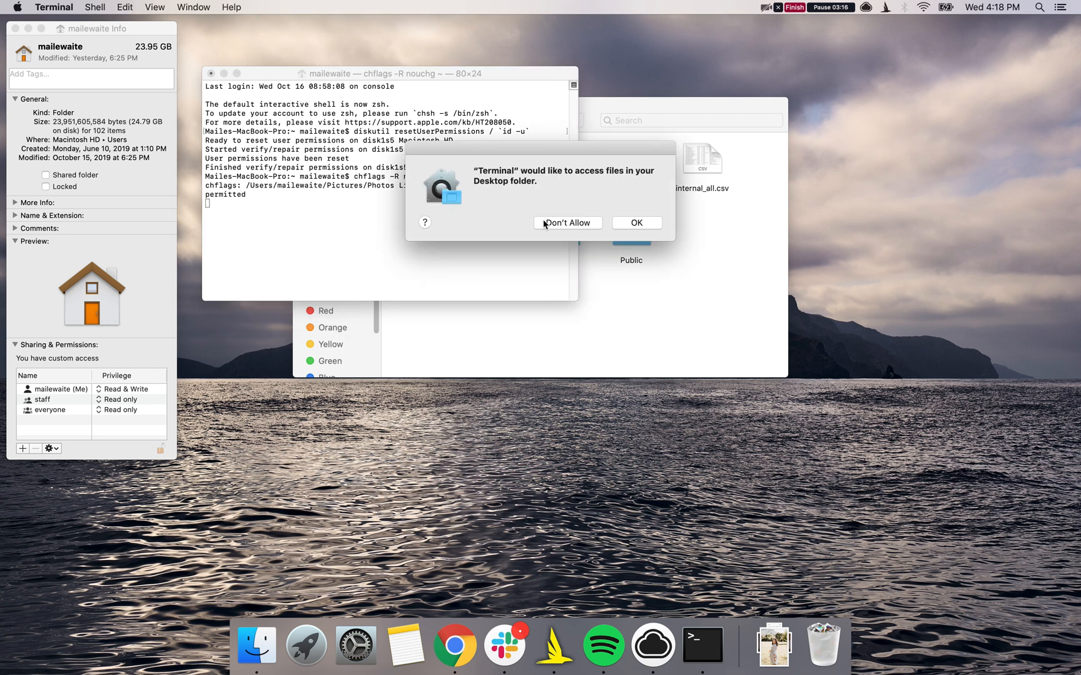
Step: Decline Terminal's Desktop and Contacts access requests during the chflags run
left_click(567, 222)
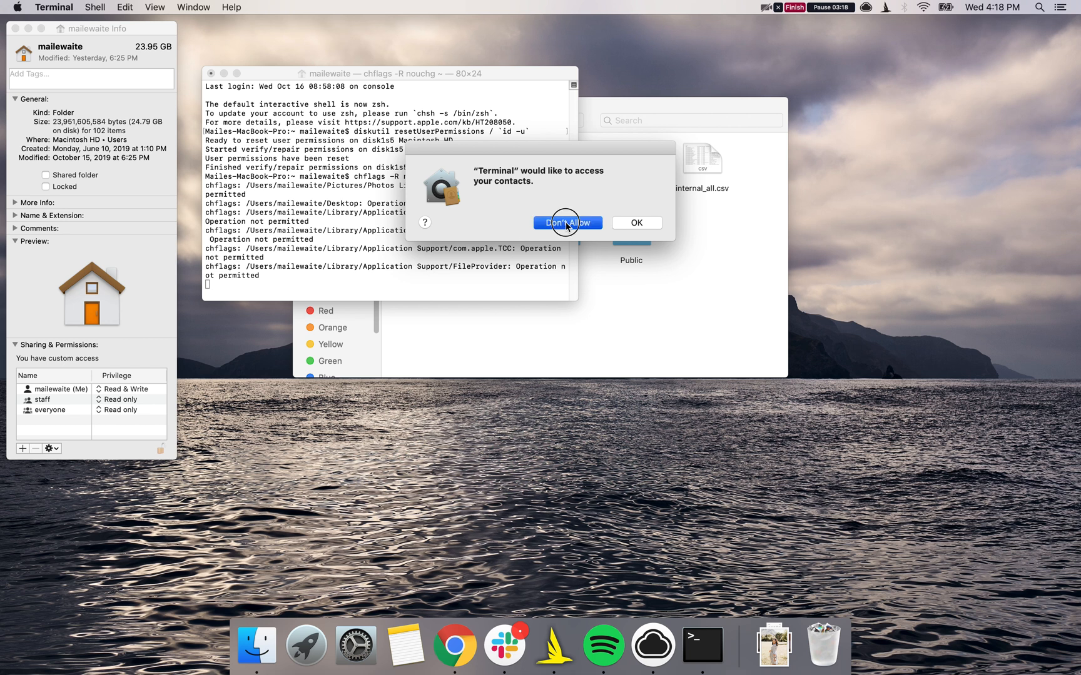
left_click(567, 223)
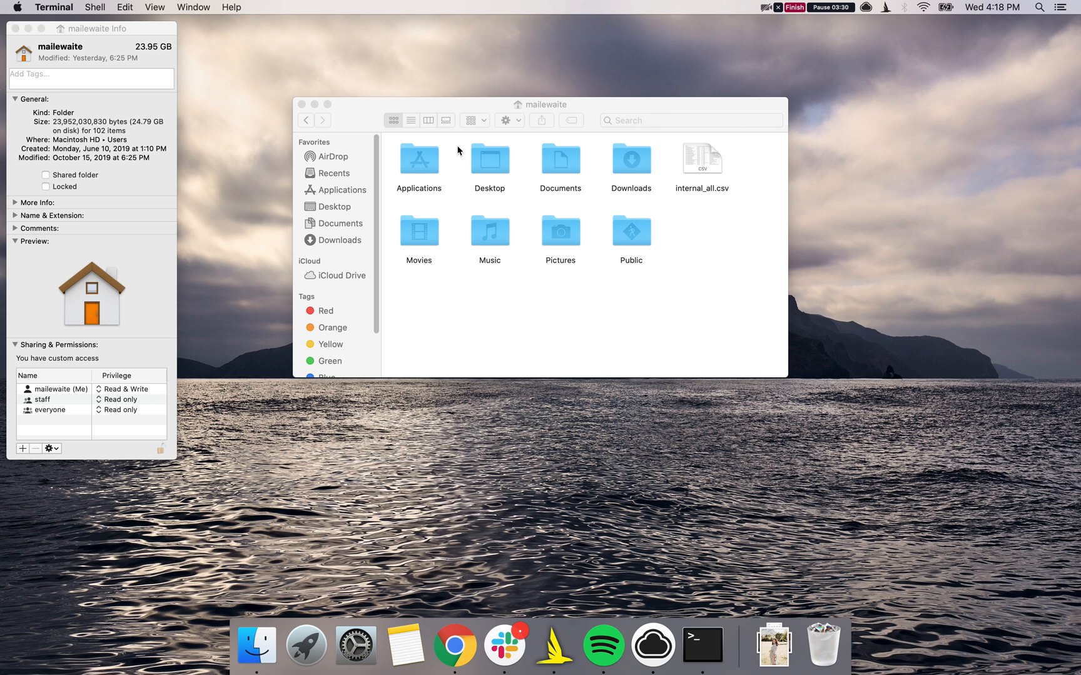
mouse_move(459, 150)
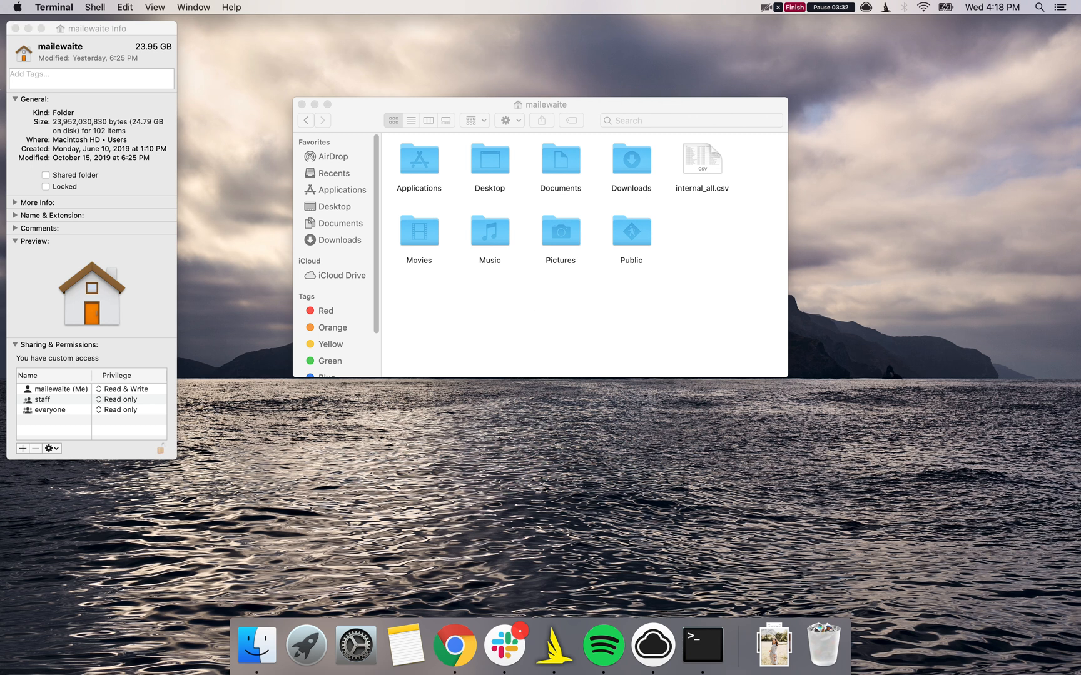
mouse_move(641, 222)
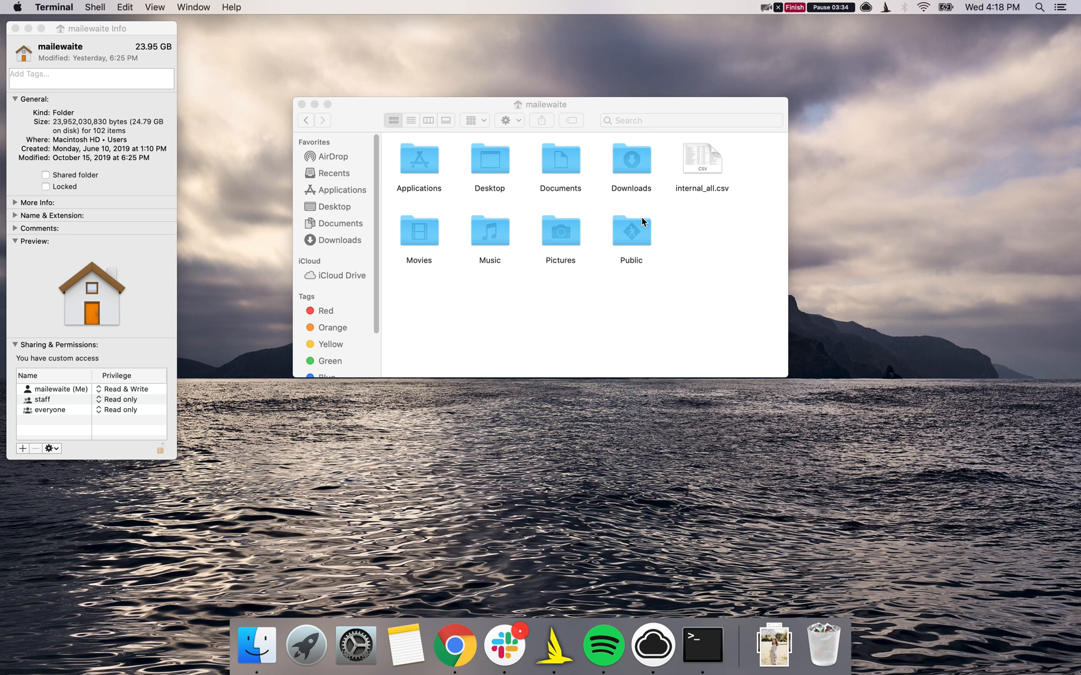
mouse_move(609, 226)
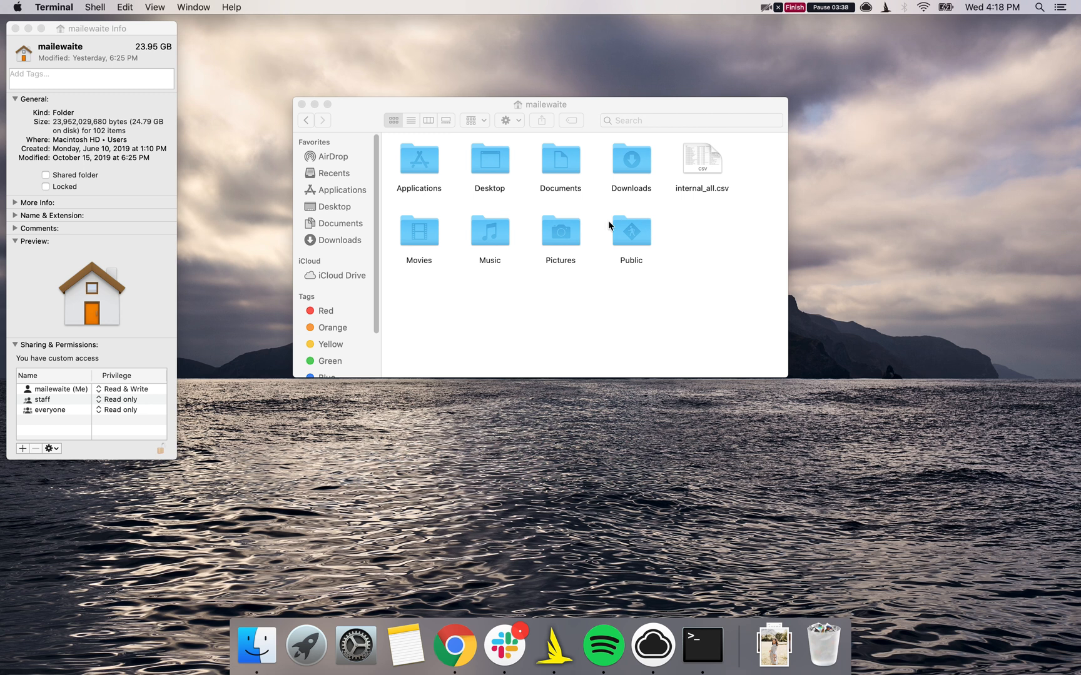